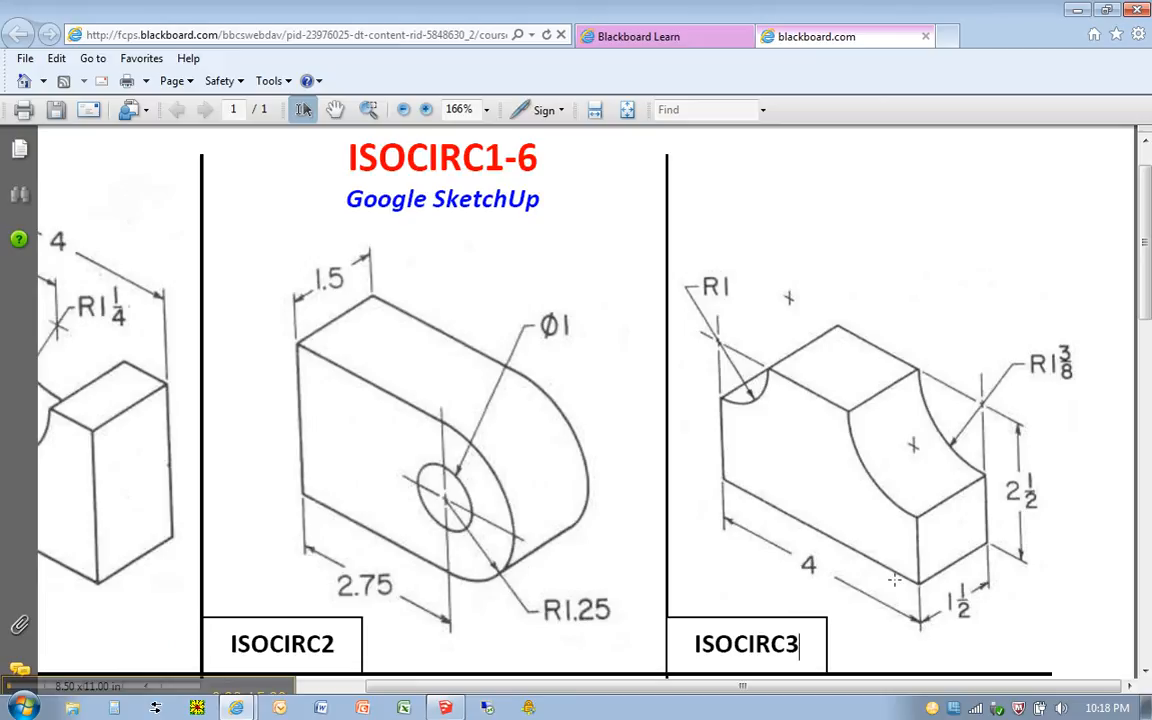
pyautogui.moveTo(964, 546)
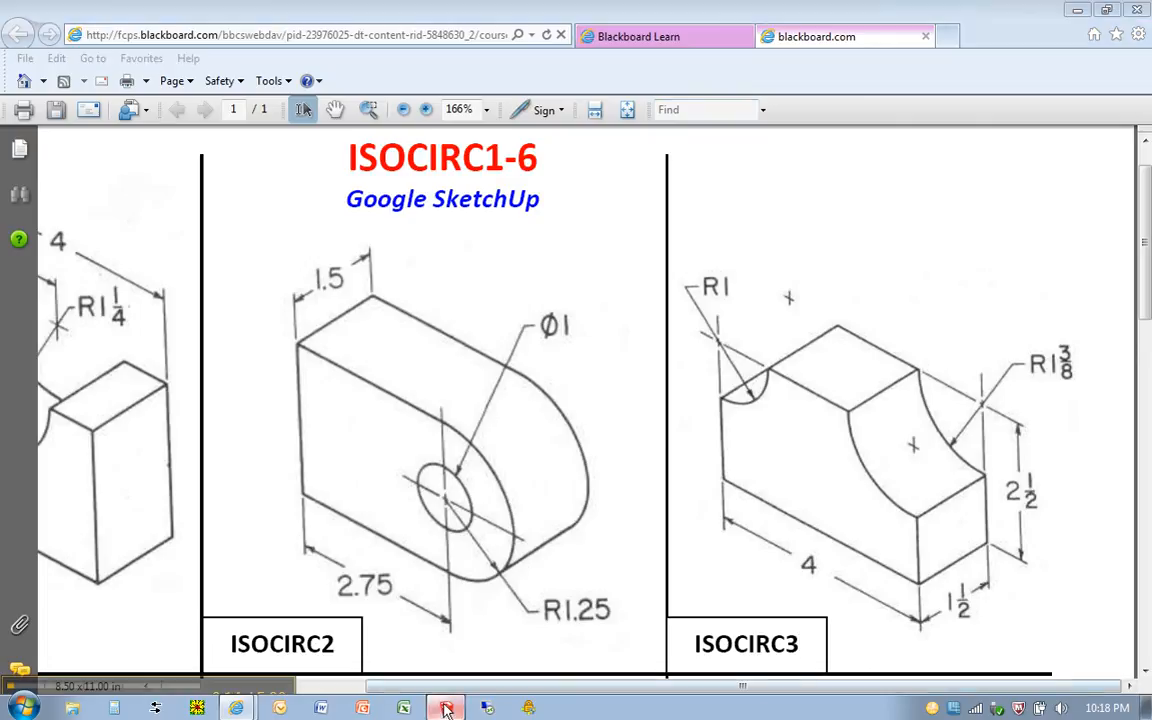
# Draw a 4 by 1 1/2 rectangle from the origin and pull it up 2 1/2 into a block
pyautogui.click(444, 708)
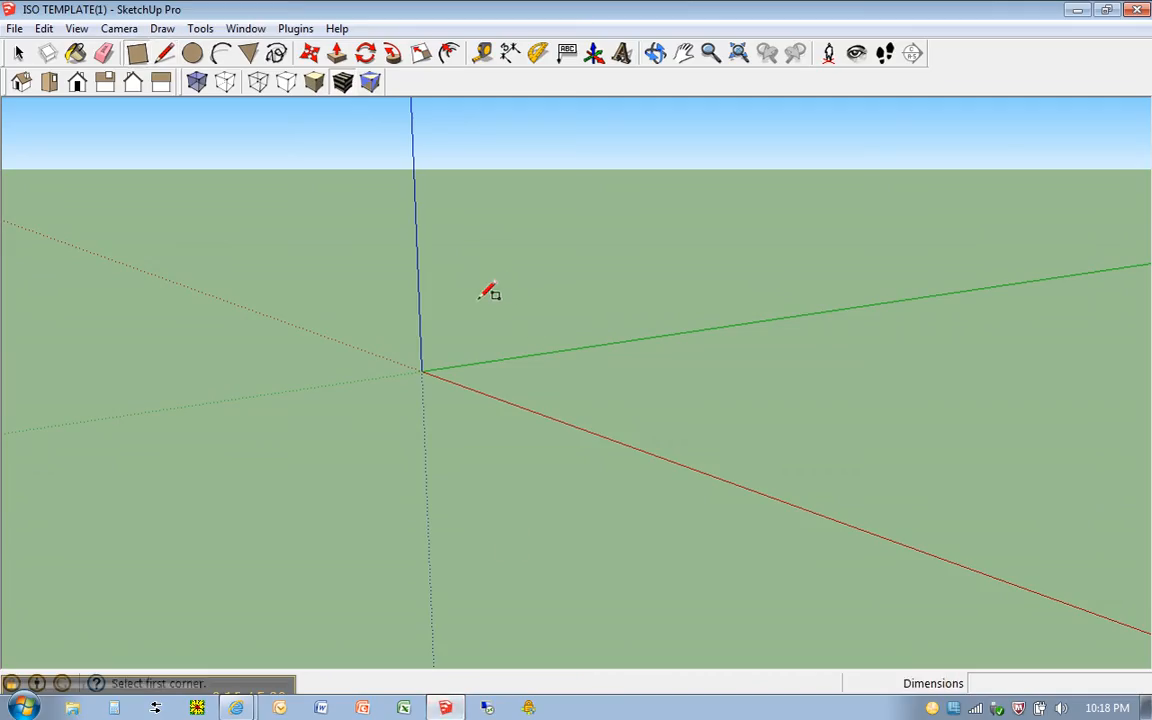
pyautogui.click(424, 372)
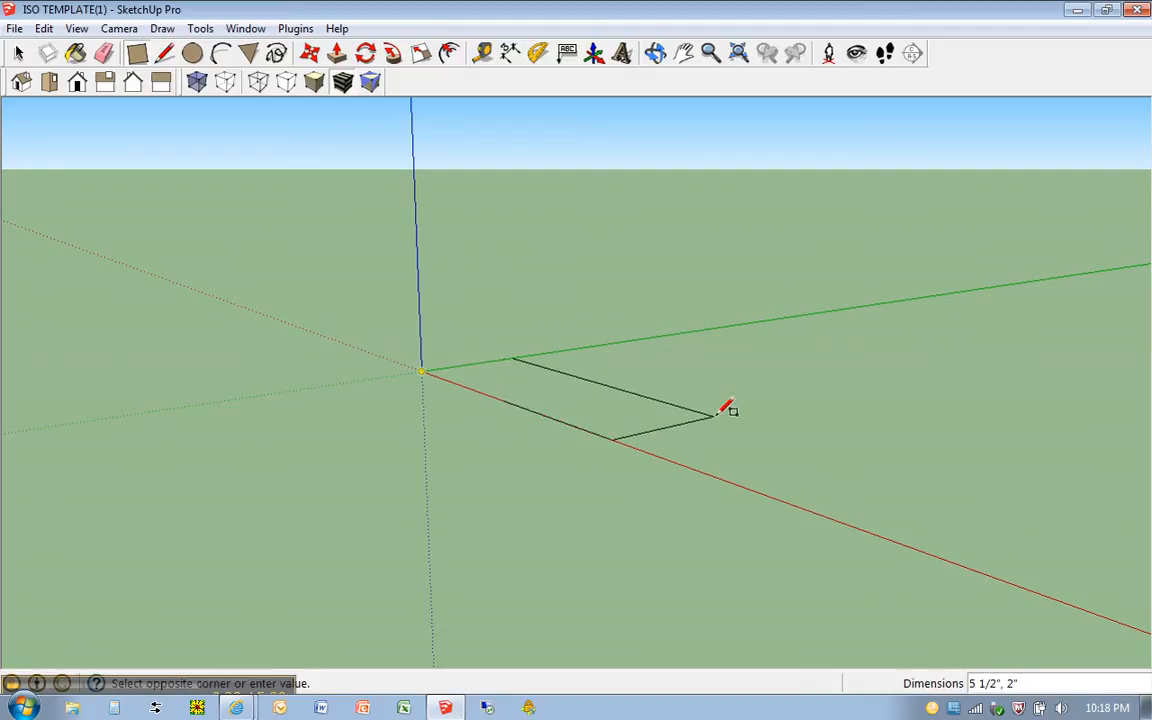
pyautogui.write('4"')
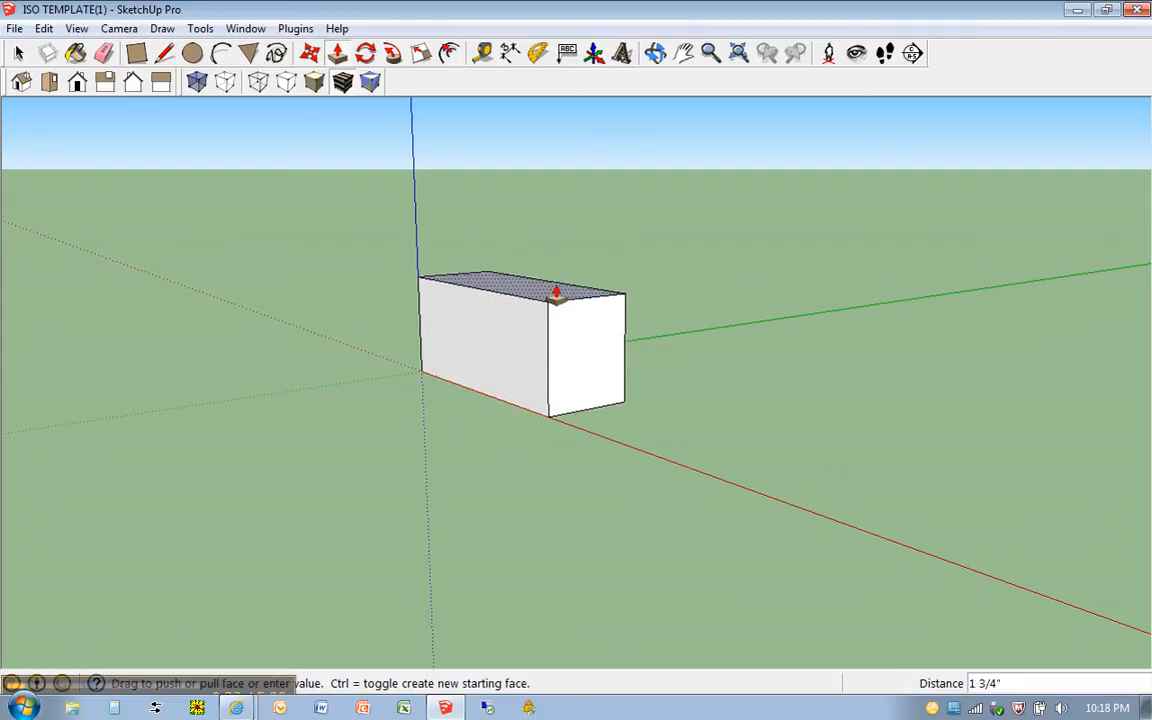
pyautogui.write('2.')
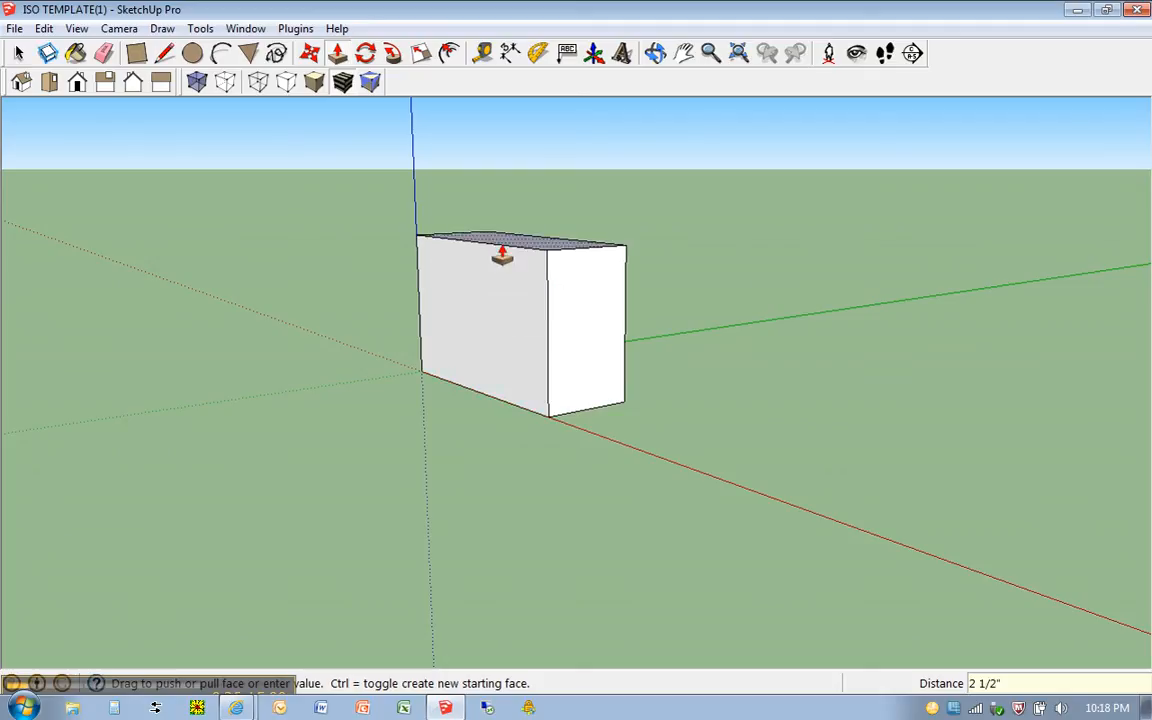
pyautogui.moveTo(242, 300)
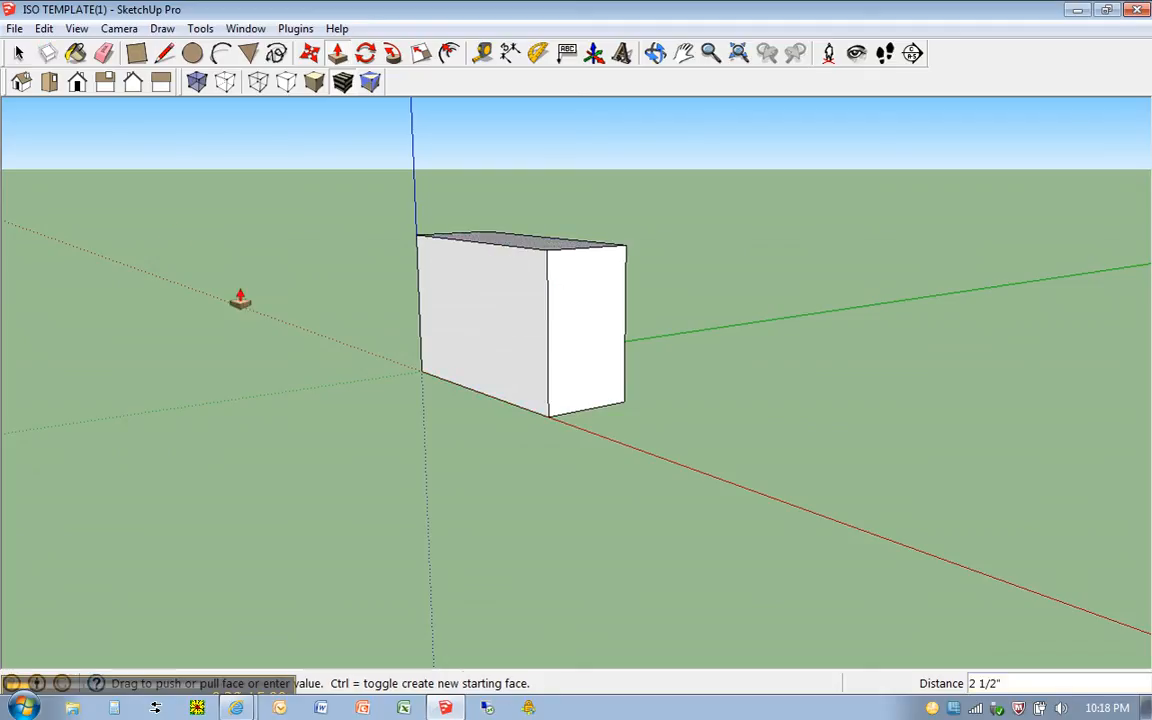
pyautogui.moveTo(80, 84)
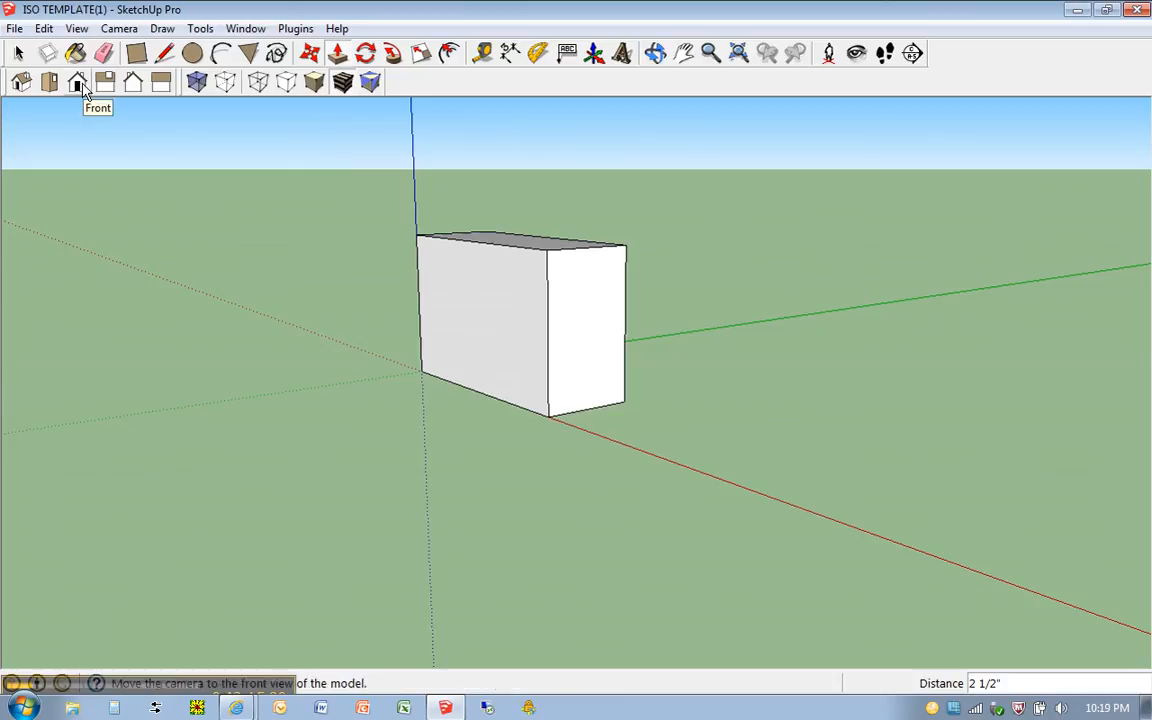
pyautogui.click(76, 82)
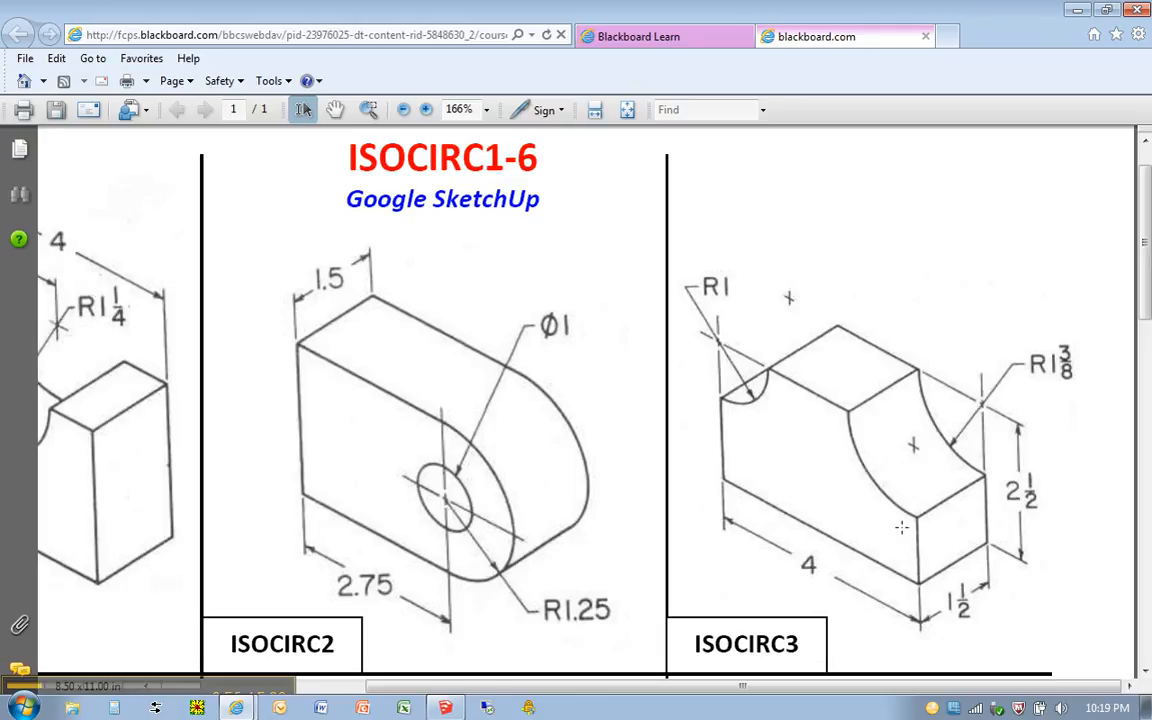
pyautogui.moveTo(1032, 352)
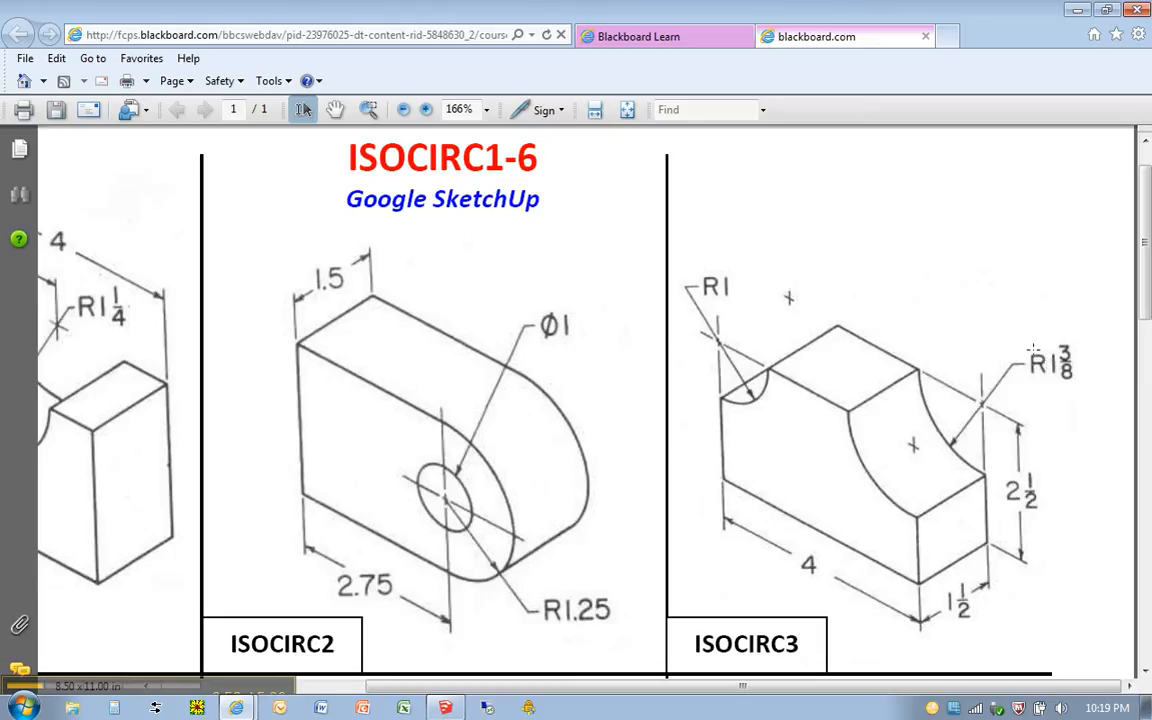
pyautogui.moveTo(830, 424)
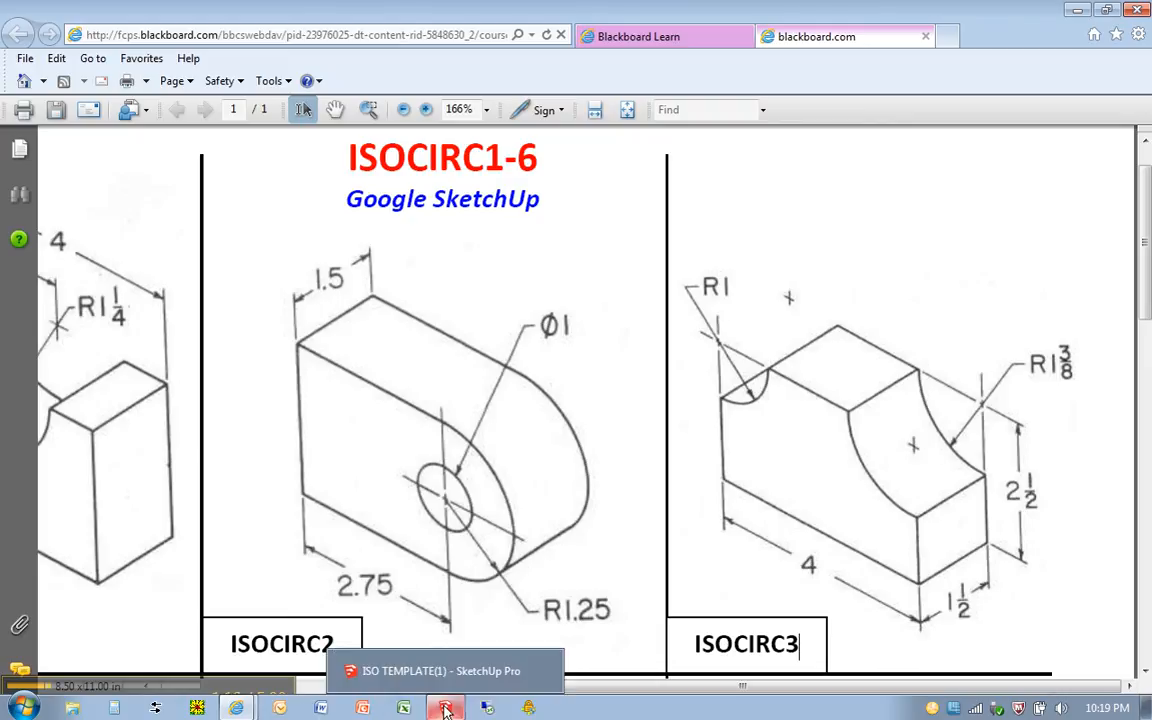
# Draw a radius-1 circle centred on the front face's top-left corner
pyautogui.click(444, 706)
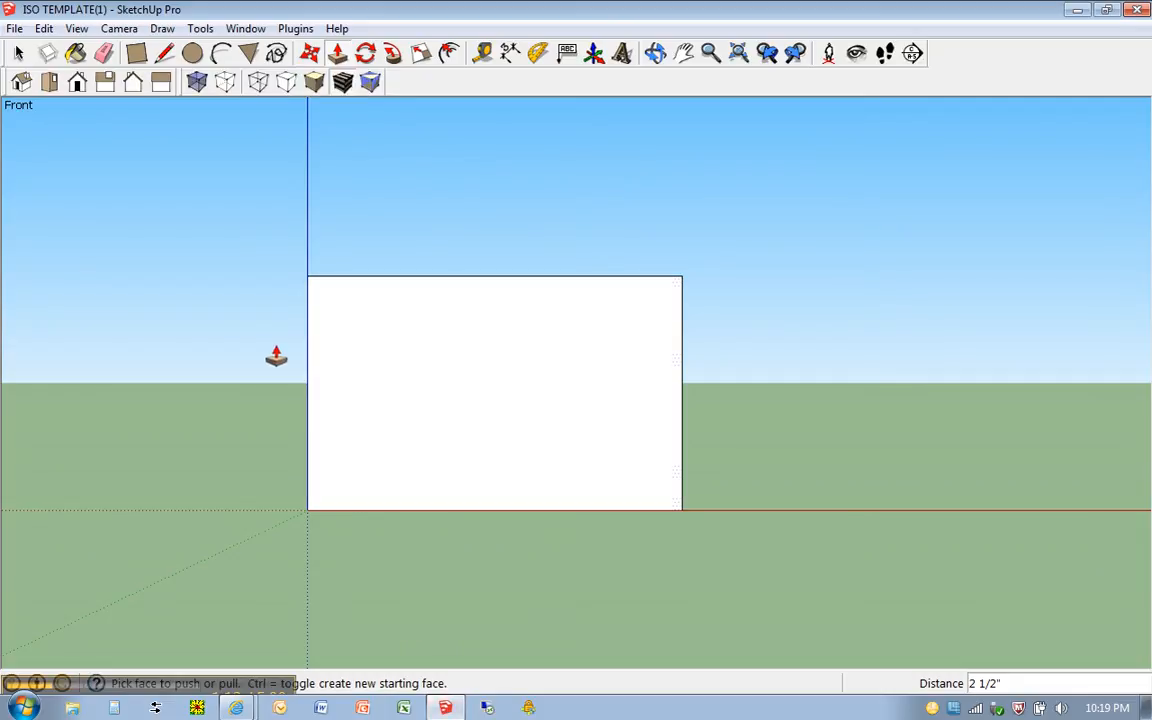
pyautogui.moveTo(184, 244)
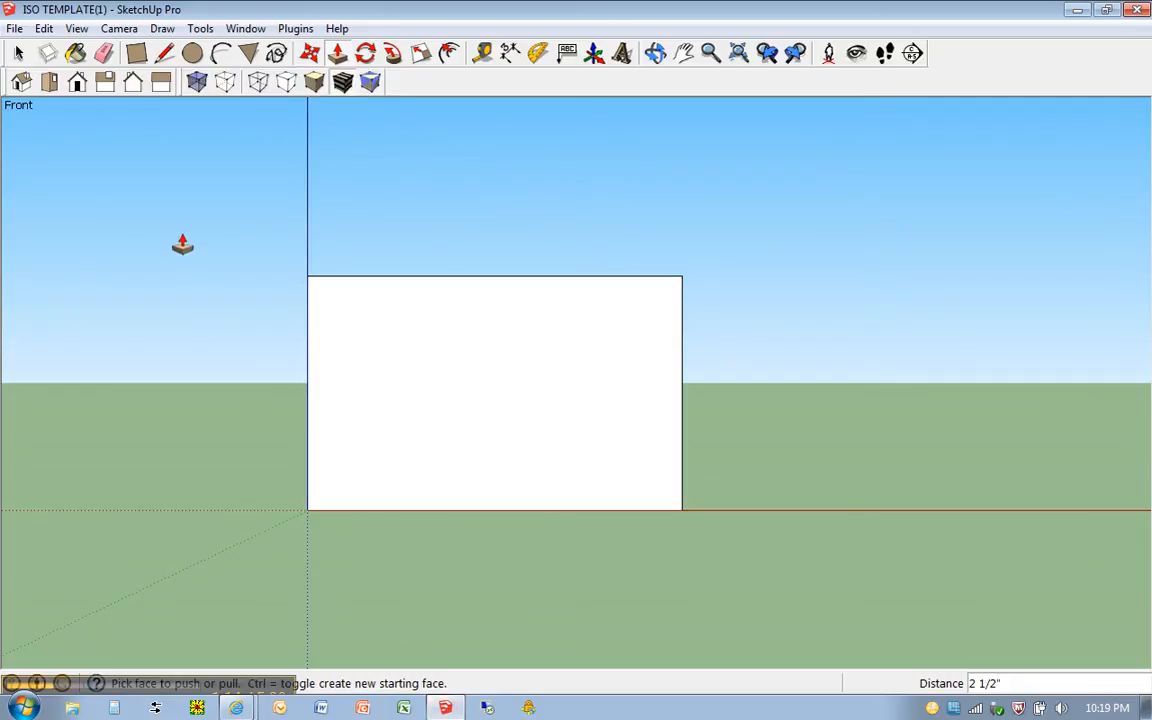
pyautogui.click(192, 54)
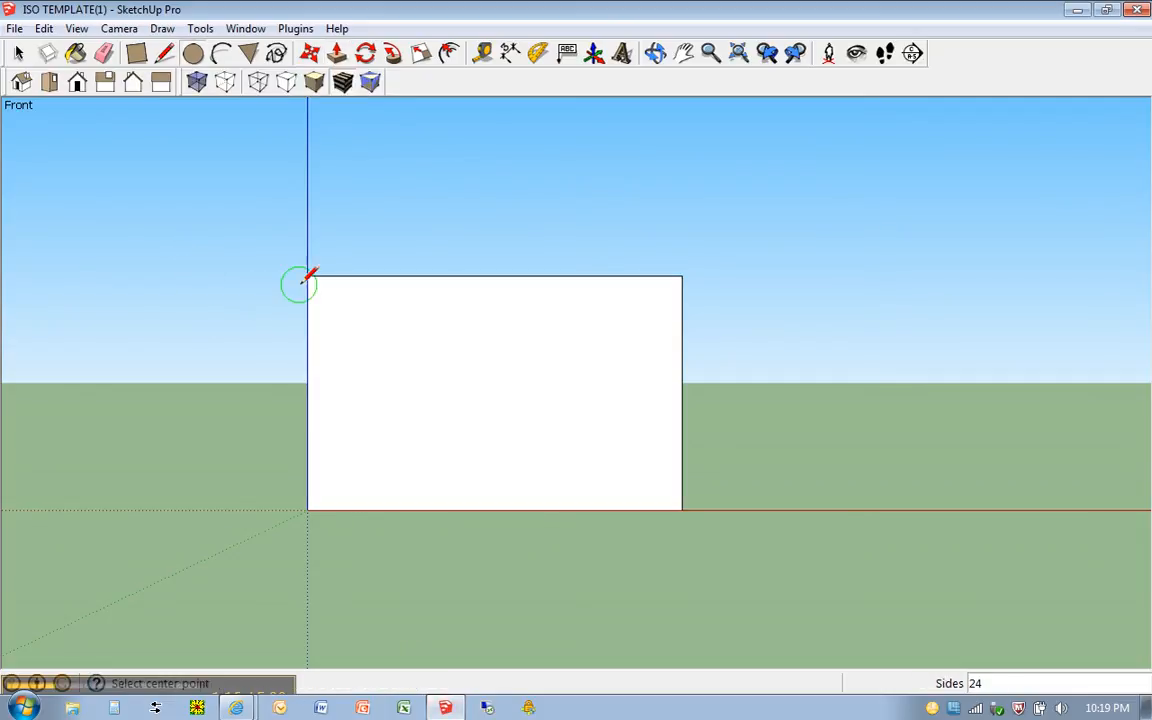
pyautogui.moveTo(308, 276)
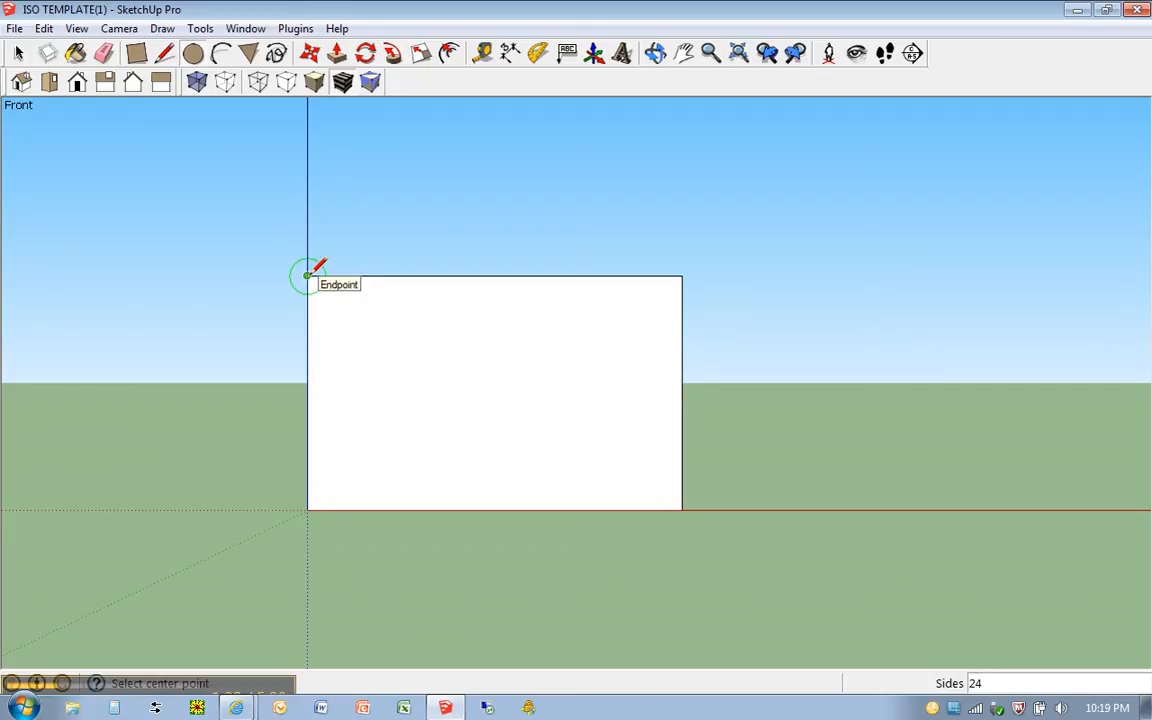
pyautogui.click(308, 276)
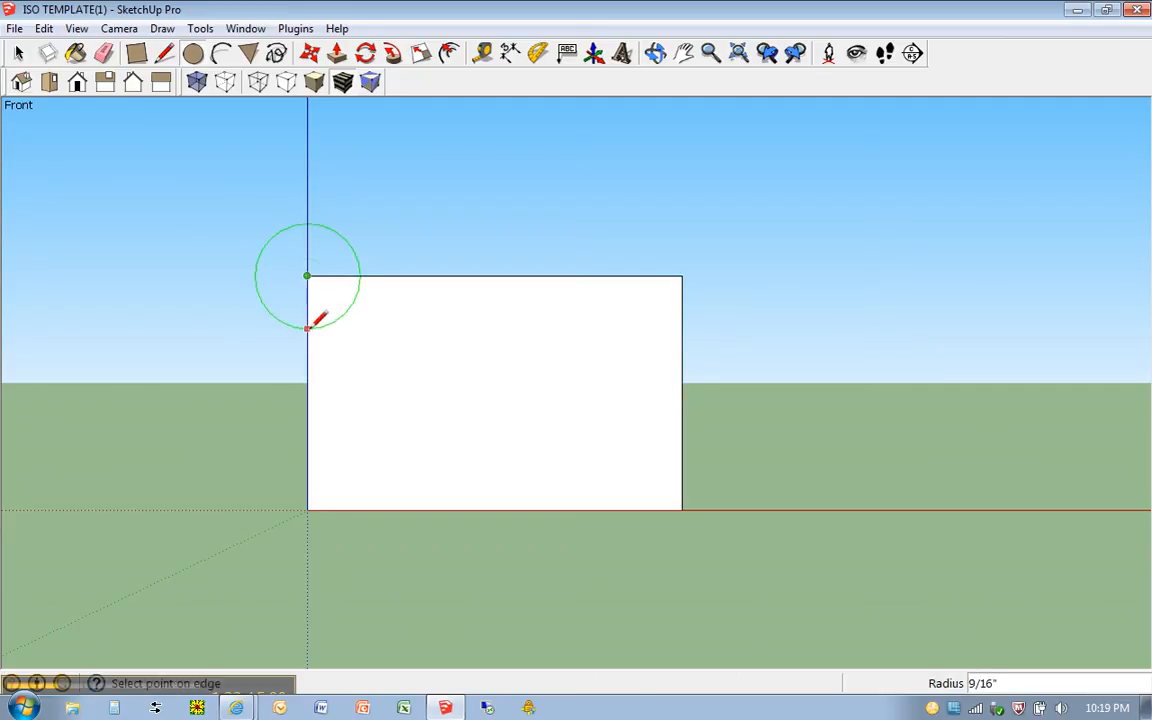
pyautogui.moveTo(308, 344)
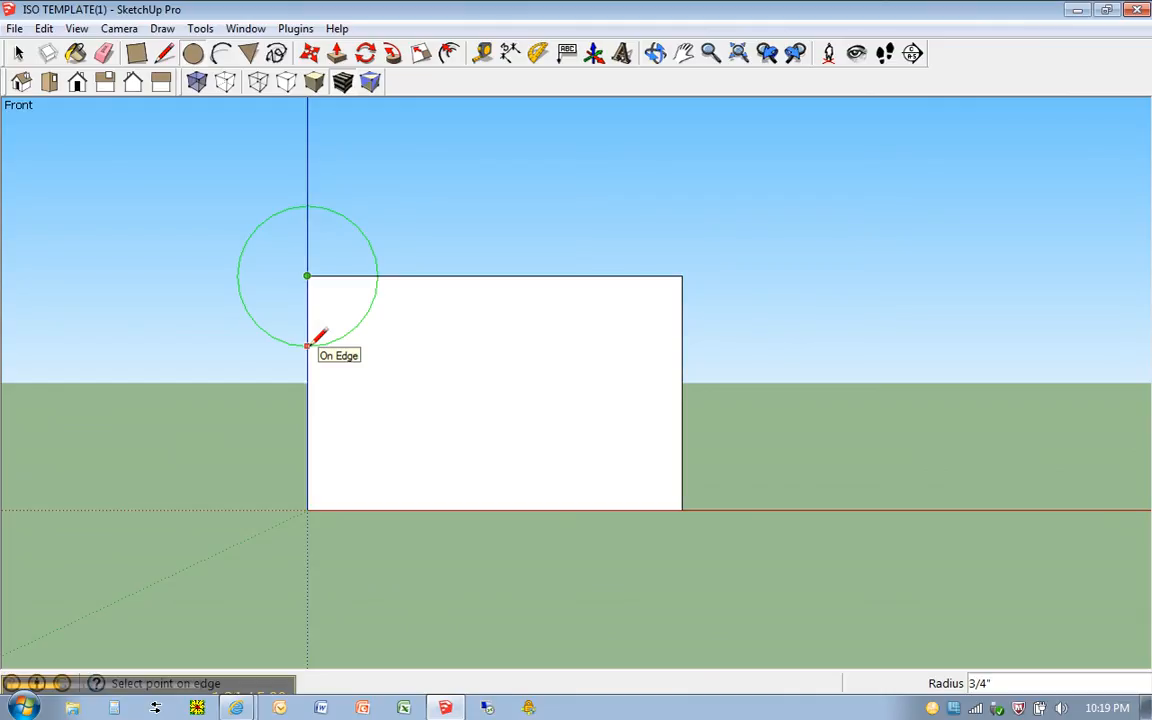
pyautogui.write('1')
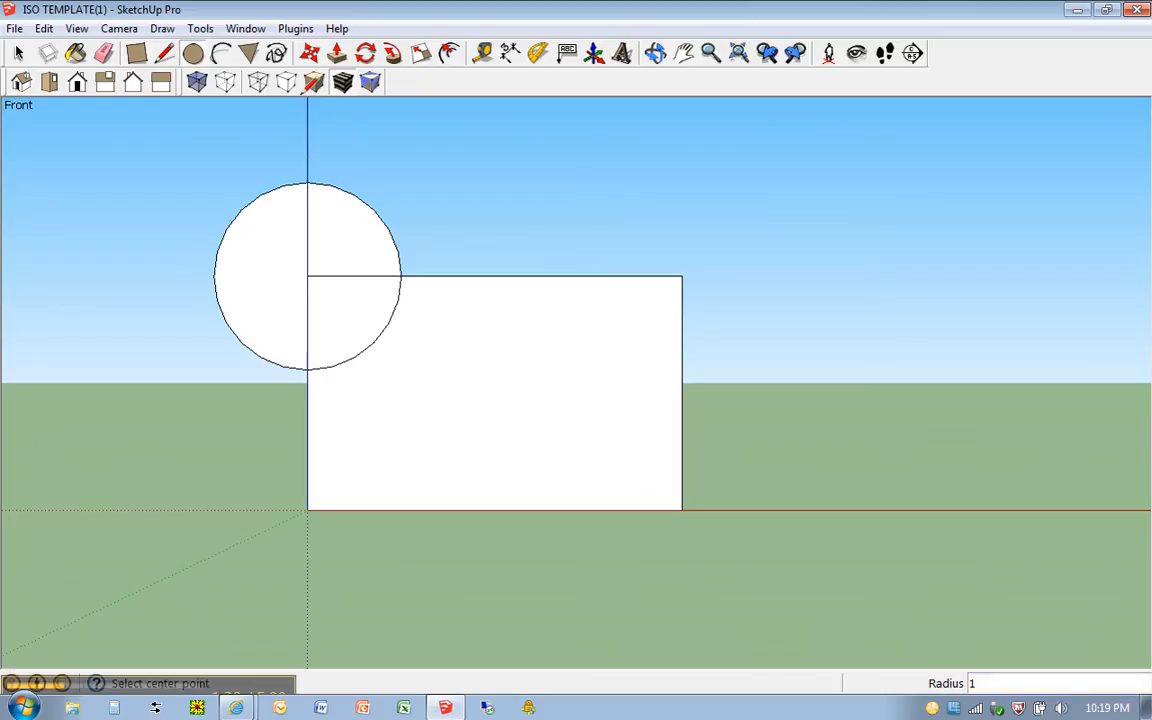
pyautogui.click(104, 52)
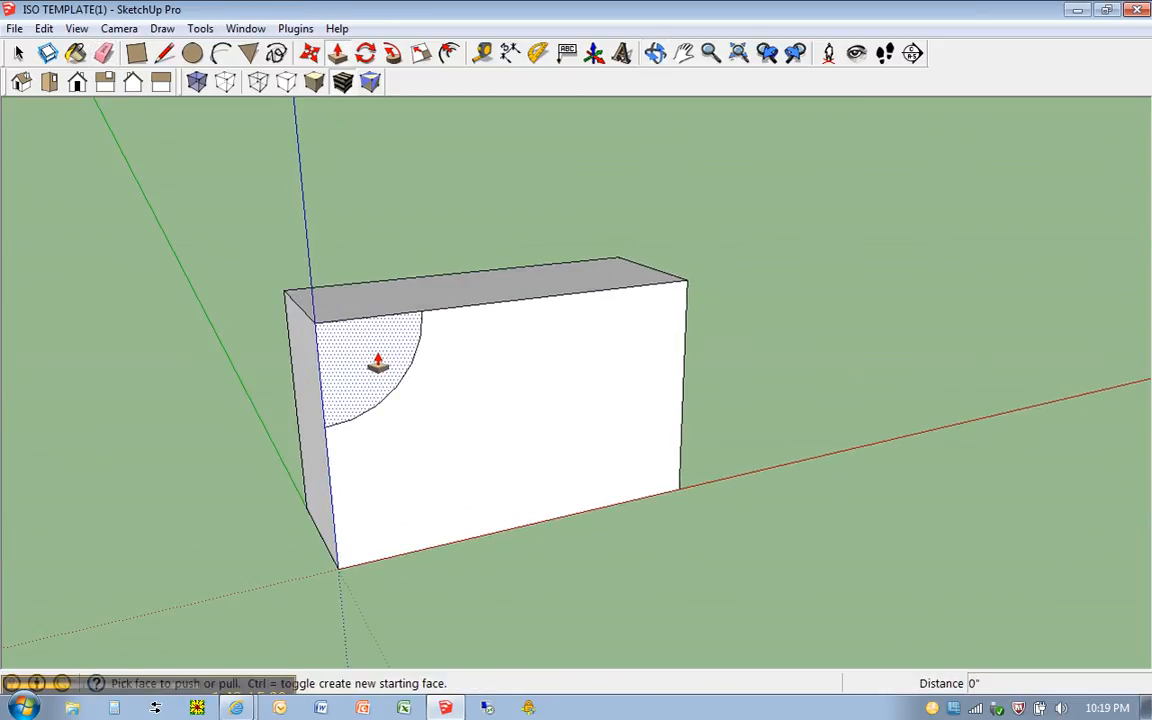
# Push the quarter-circle face back 1 1/2 through the block to cut the top-left notch
pyautogui.moveTo(376, 364); pyautogui.dragTo(328, 340)
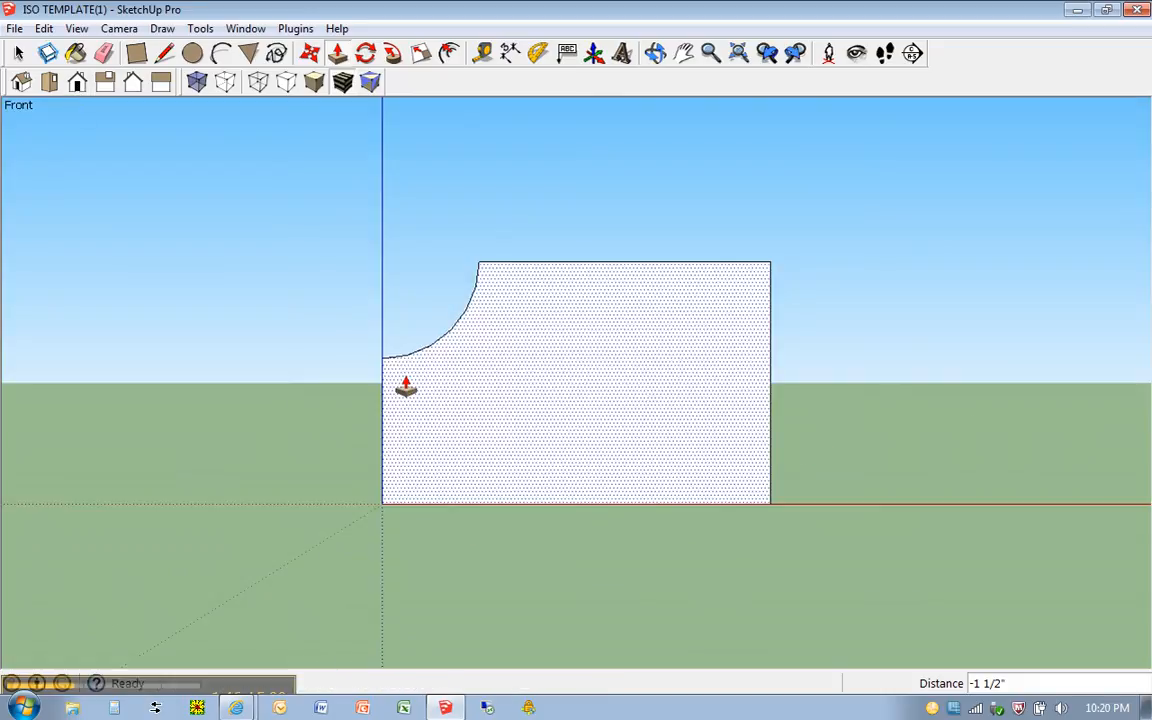
pyautogui.moveTo(740, 318)
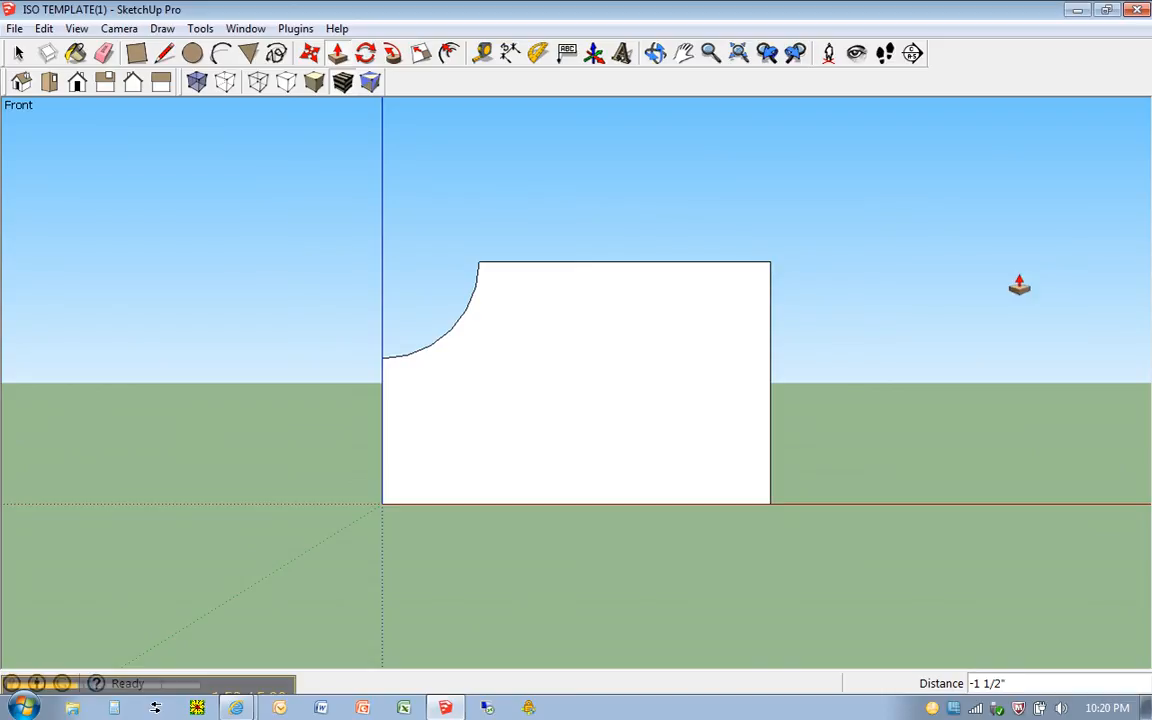
pyautogui.moveTo(1002, 292)
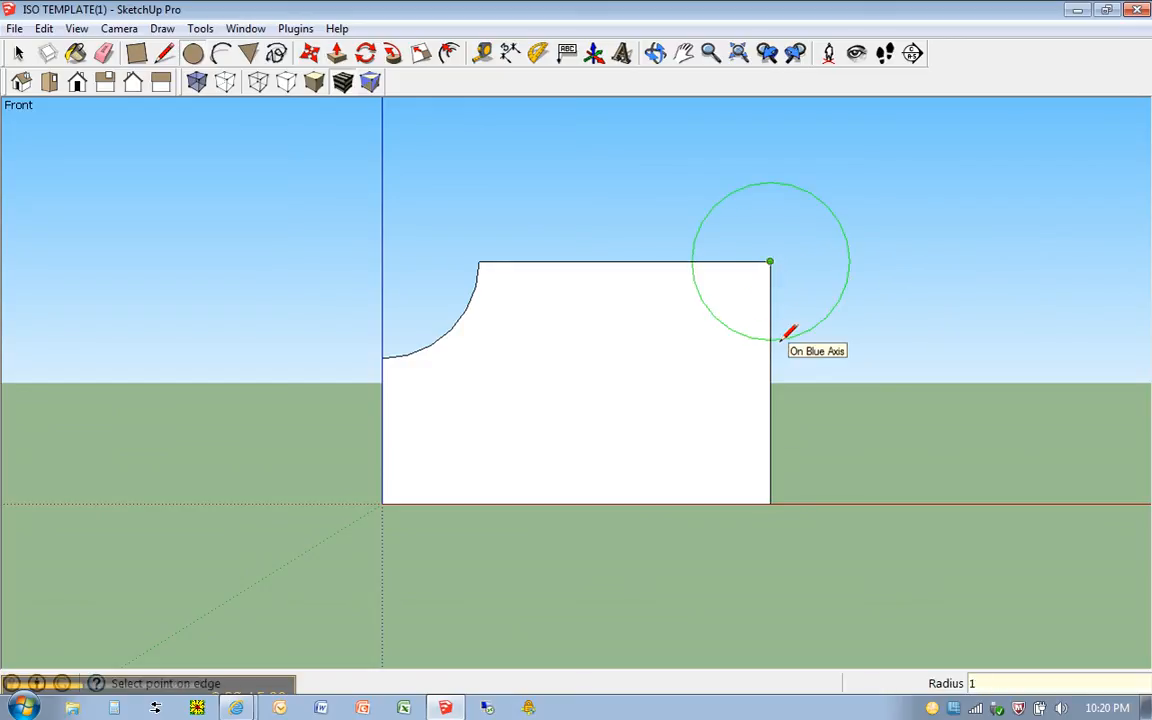
# Size the top-right corner circle to radius 1 3/8
pyautogui.write('1 3/8')
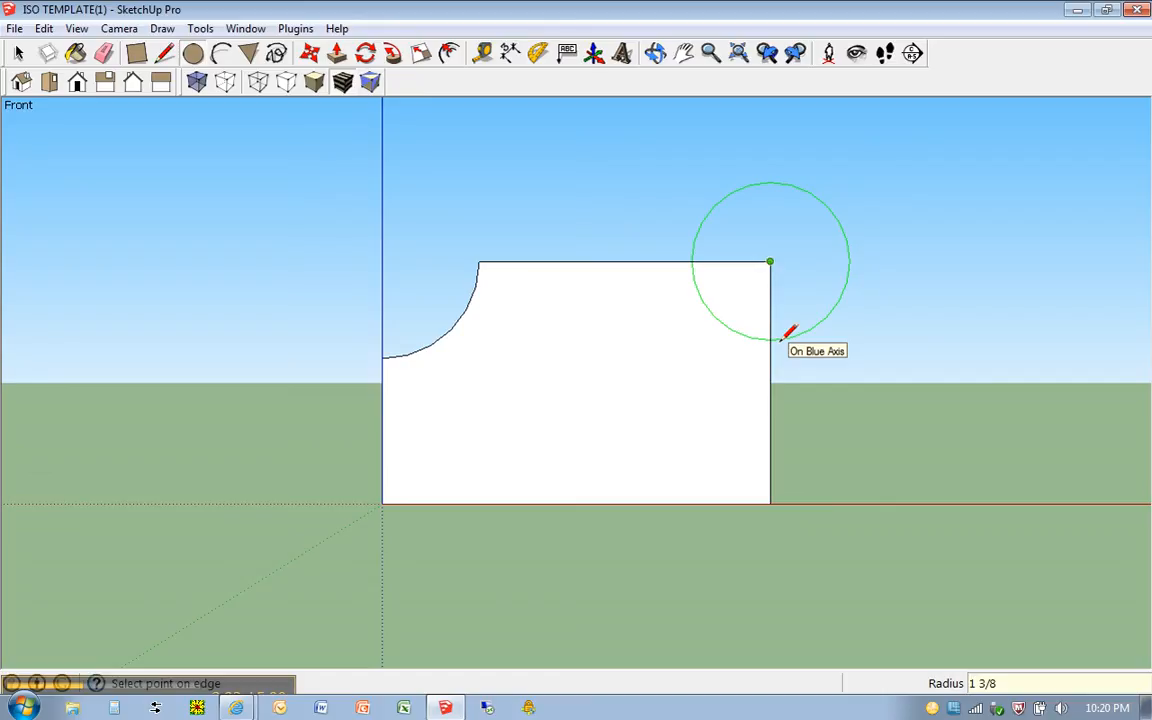
pyautogui.moveTo(792, 336)
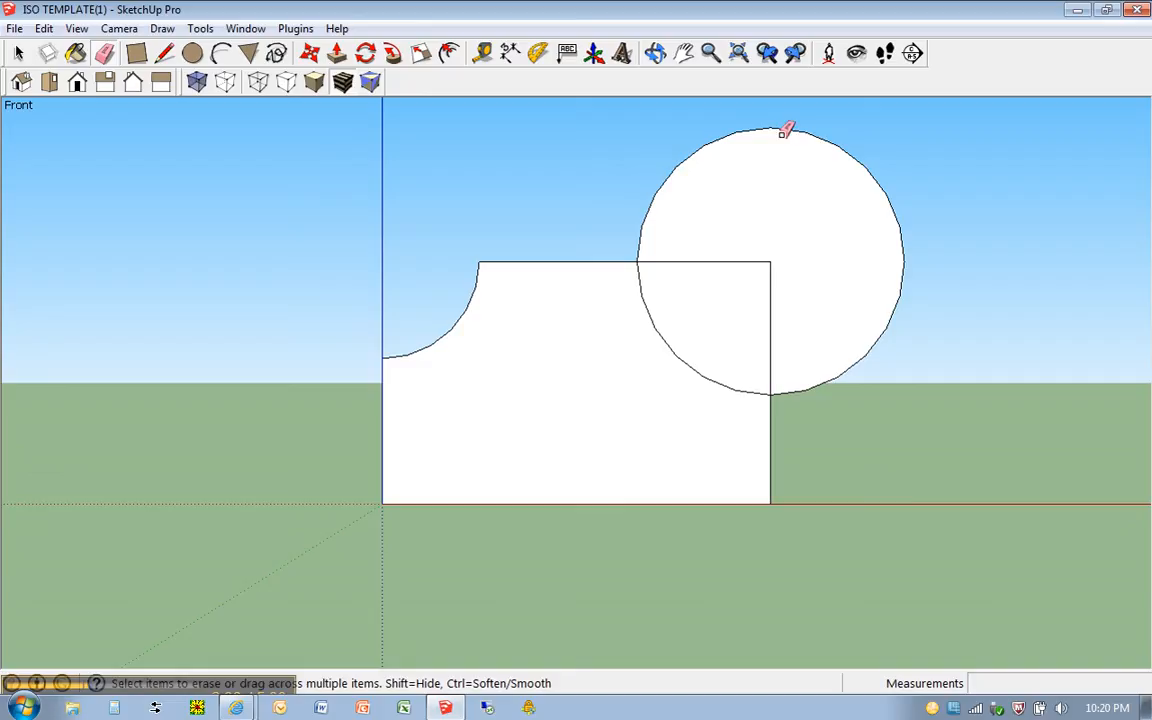
pyautogui.moveTo(878, 348)
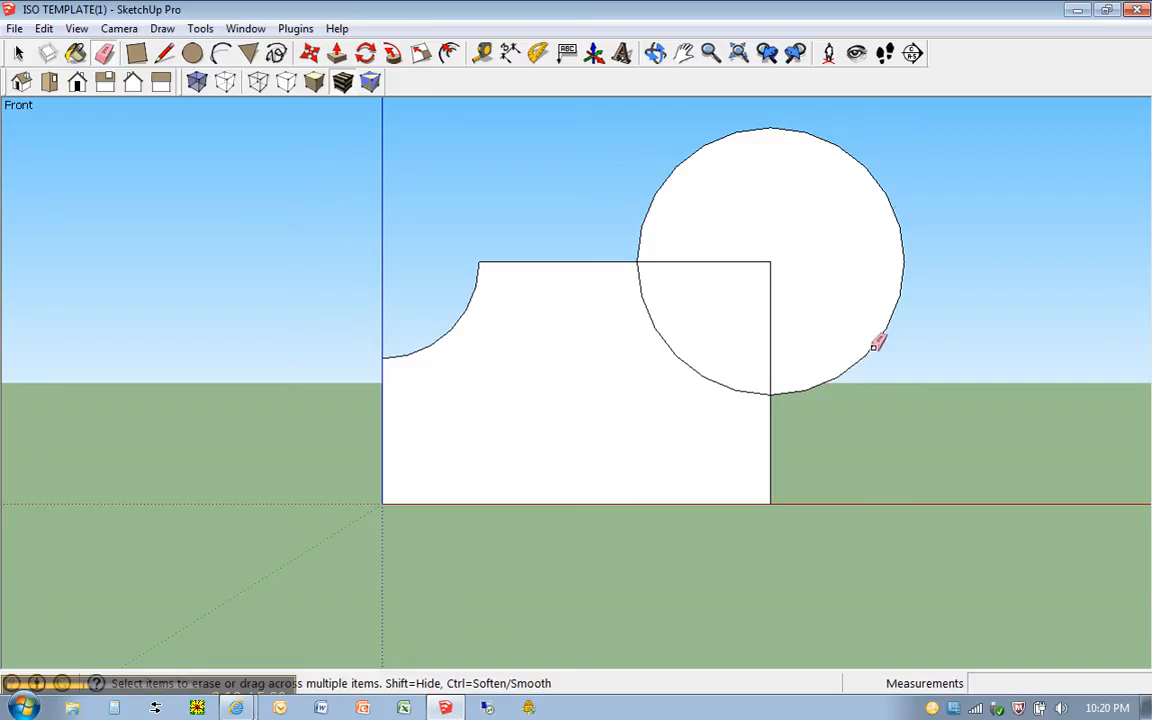